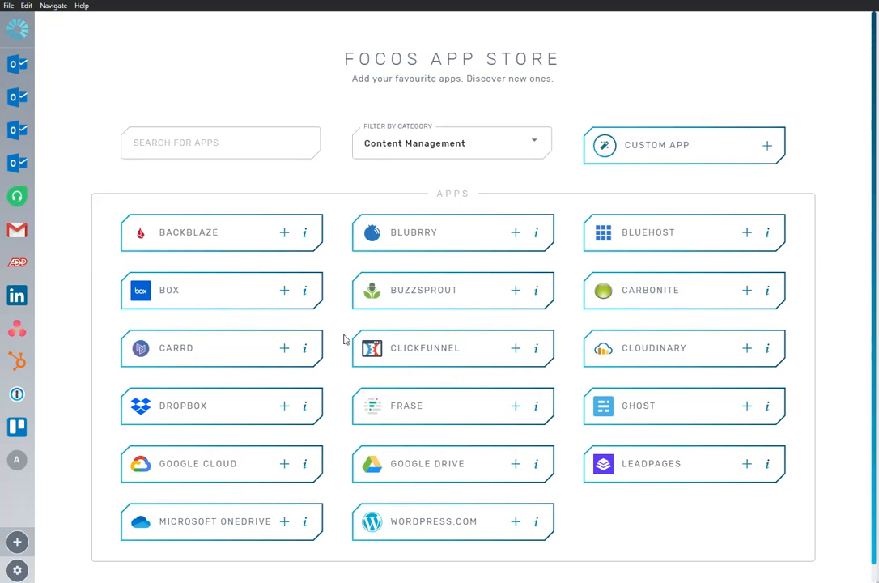
{"action": "mouse_move", "coordinate": [470, 319]}
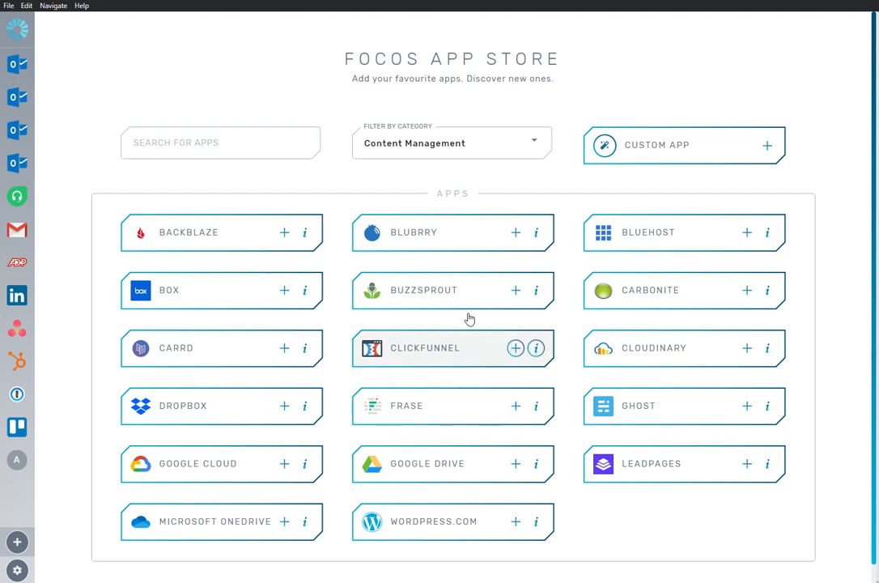
Search the app store for 'Box' and add the Box app to the sidebar.
{"action": "type", "text": "Box"}
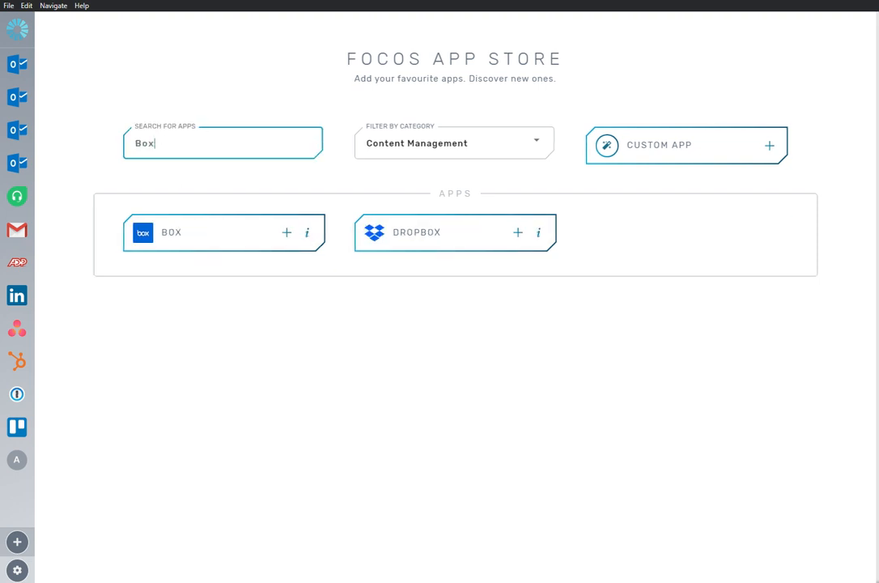
{"action": "mouse_move", "coordinate": [273, 309]}
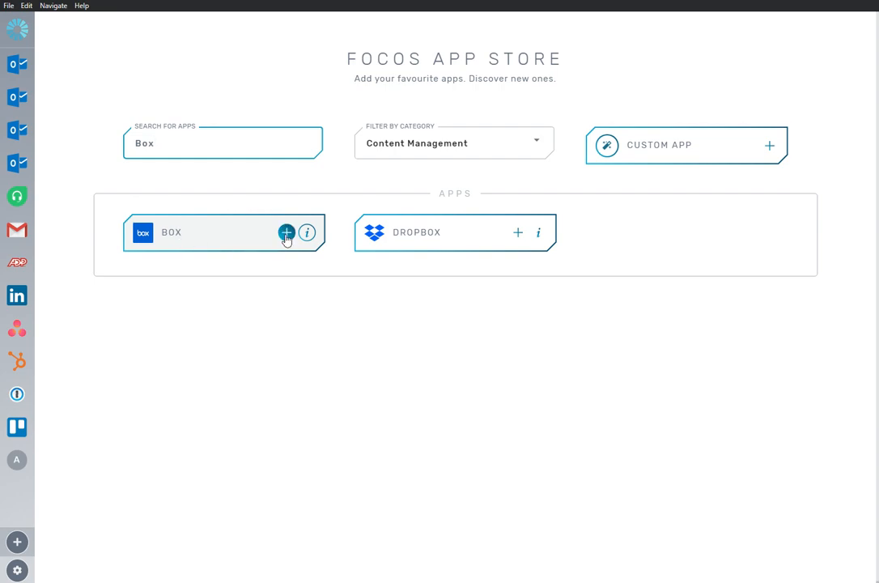
{"action": "left_click", "coordinate": [286, 232]}
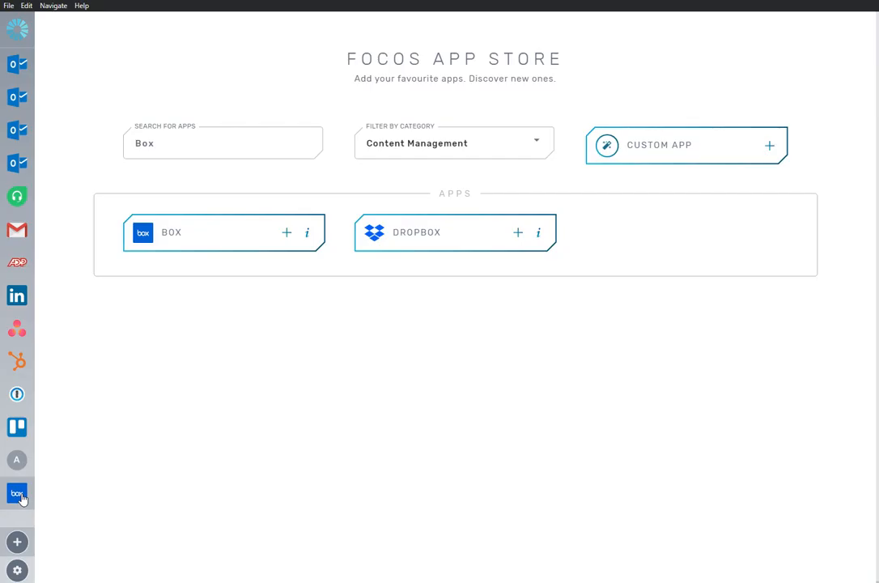
Open the newly added Box app from the sidebar to show its sign-in page.
{"action": "left_click", "coordinate": [17, 493]}
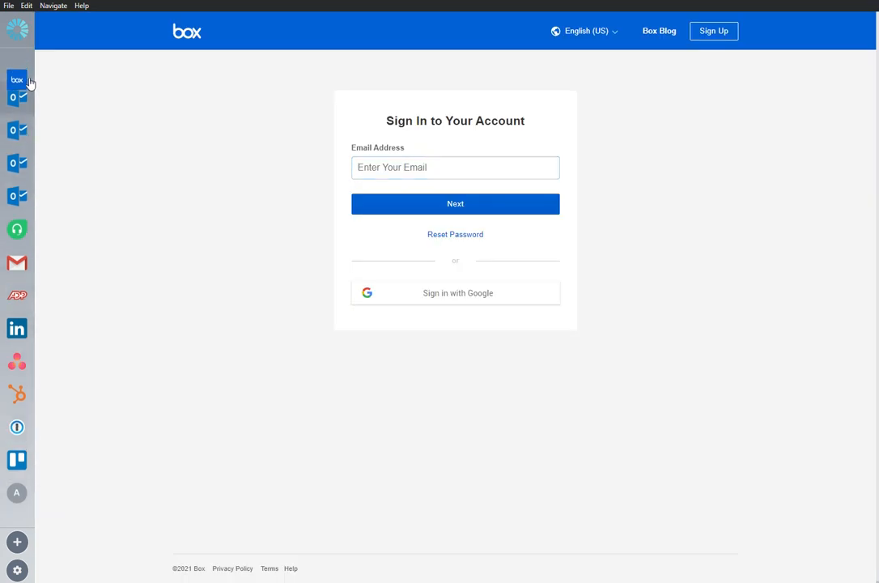
{"action": "mouse_move", "coordinate": [17, 65]}
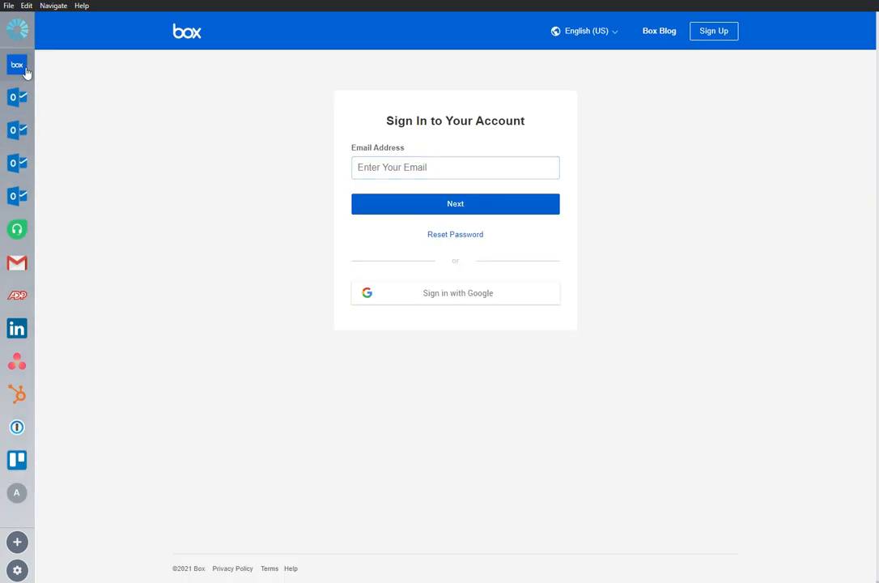
{"action": "mouse_move", "coordinate": [239, 287]}
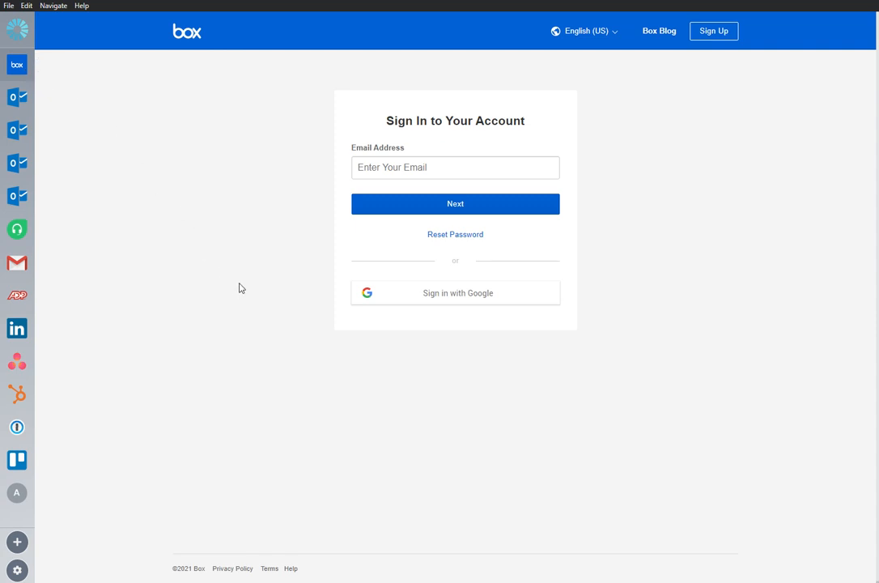
{"action": "mouse_move", "coordinate": [271, 346]}
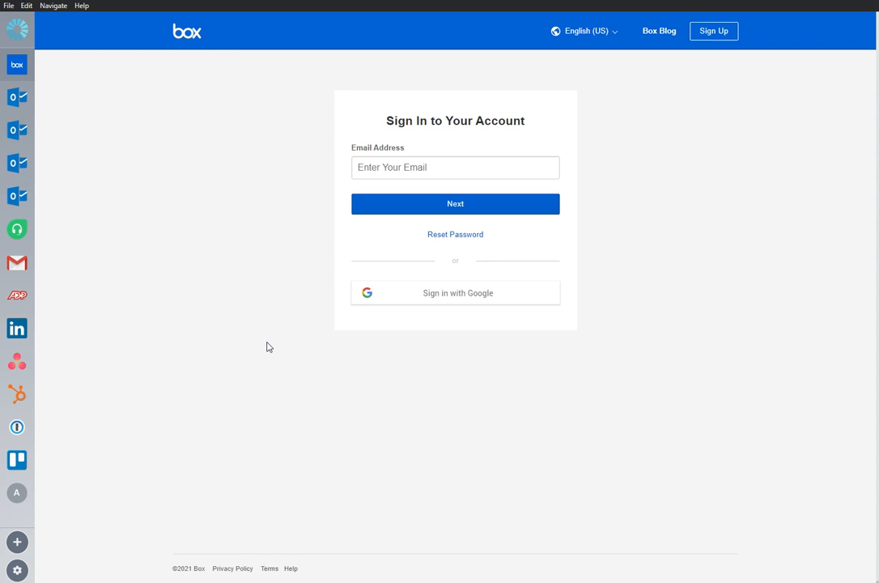
{"action": "mouse_move", "coordinate": [257, 355]}
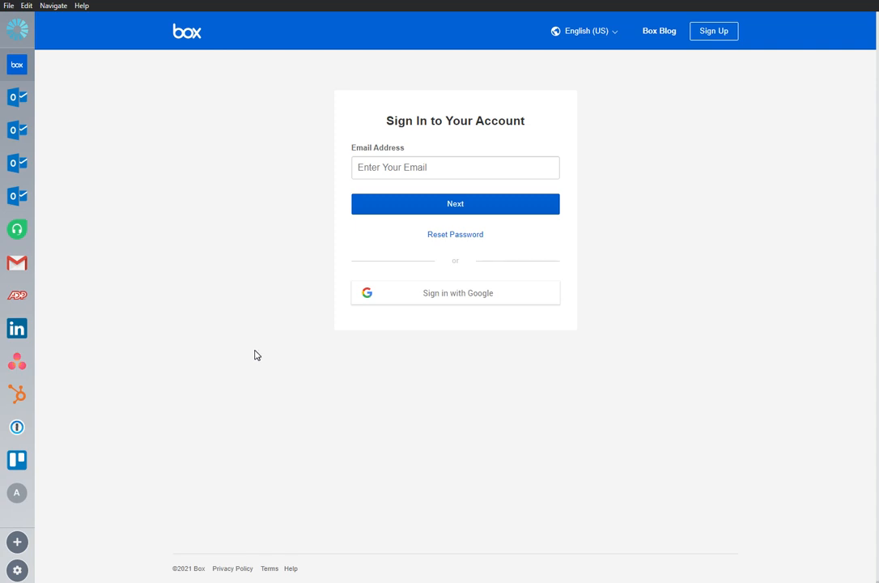